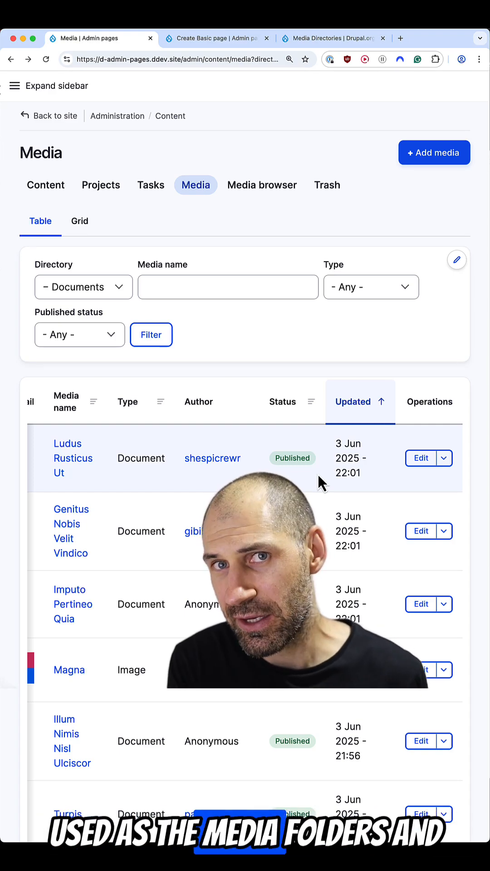
mouse_move(374, 475)
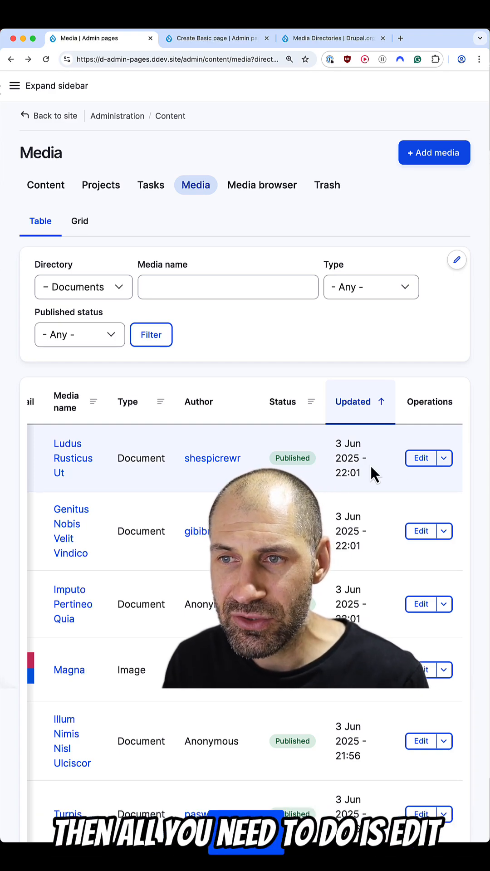
Step: Start editing the Ludus Rusticus Ut document from the Media table
left_click(420, 457)
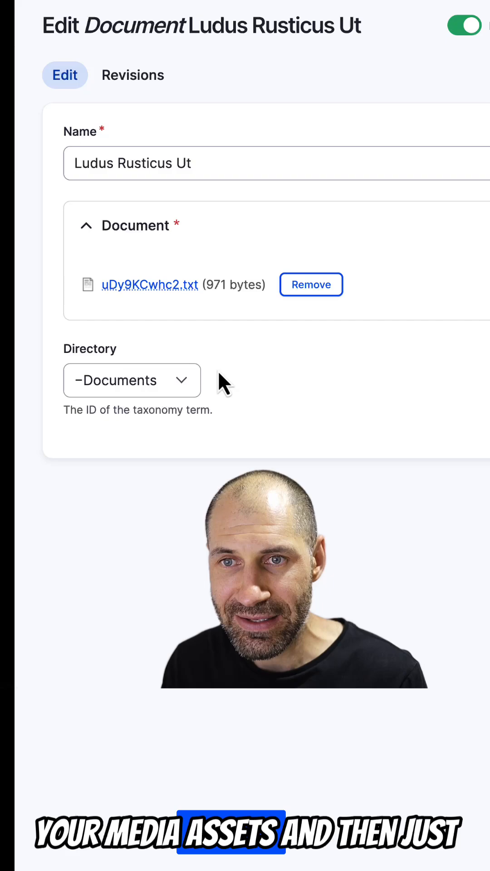
left_click(131, 380)
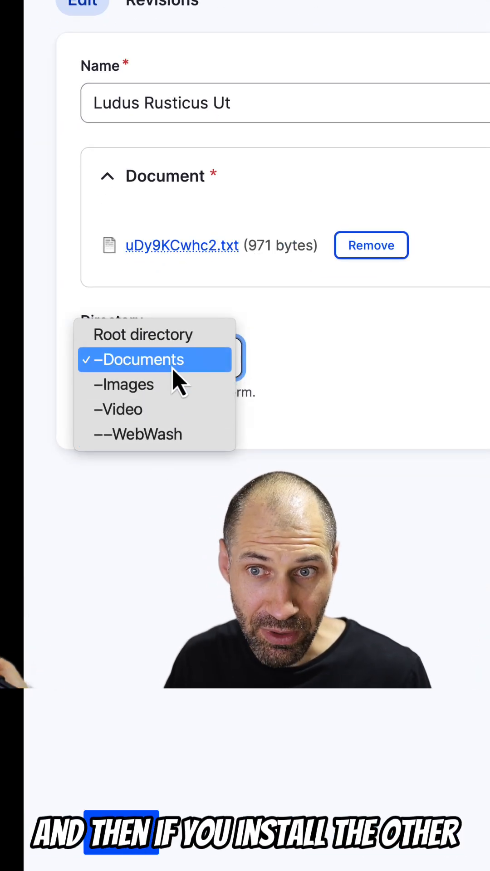
left_click(142, 359)
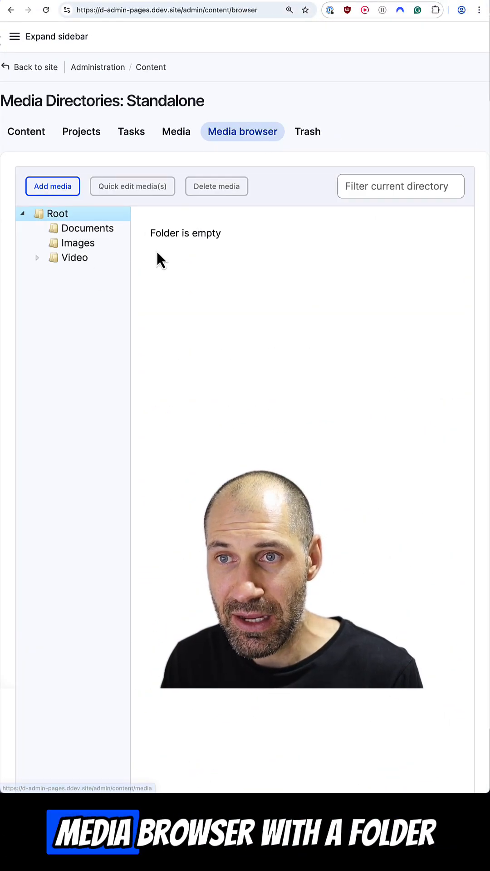
Step: Browse the Documents folder's files and expand Video to reveal the WebWash subfolder
left_click(88, 229)
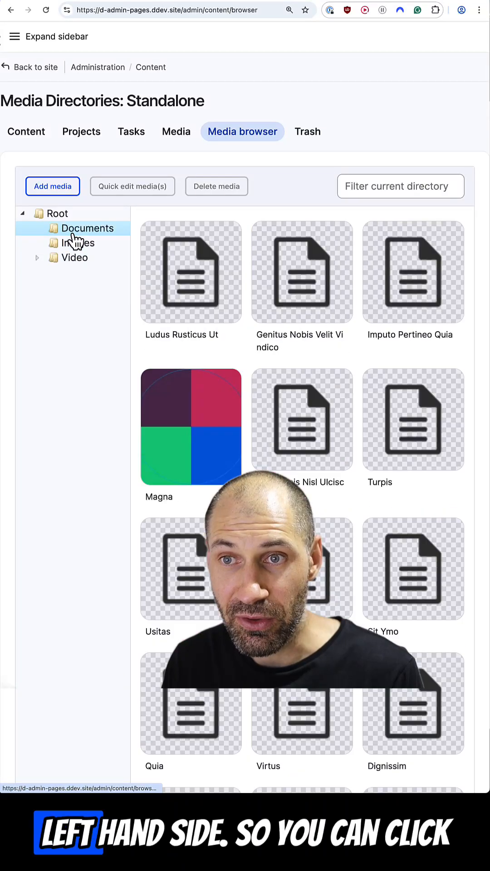
left_click(301, 272)
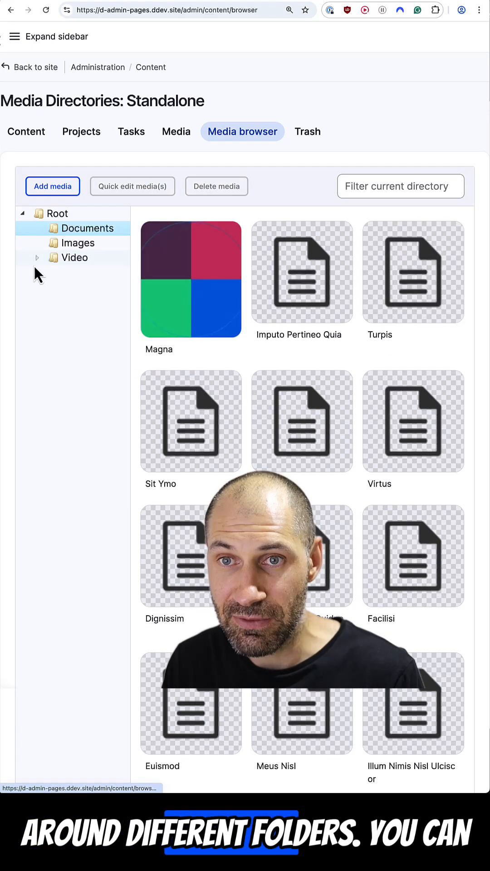
left_click(36, 257)
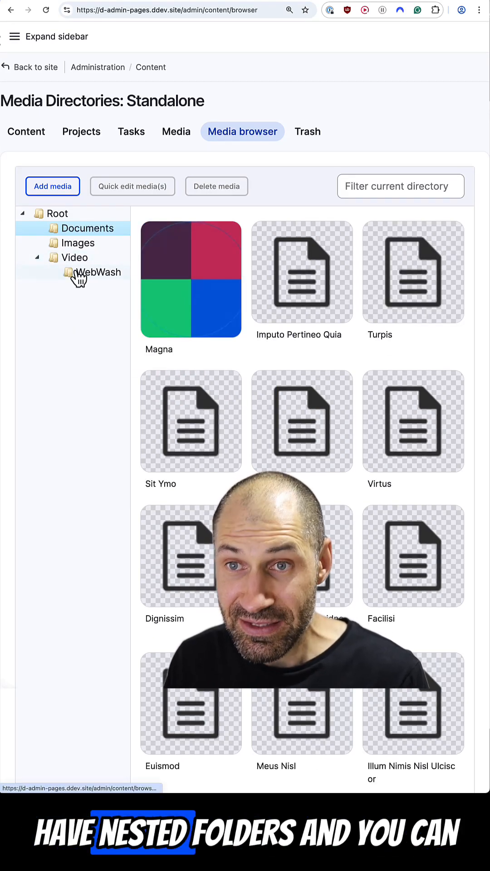
left_click(301, 271)
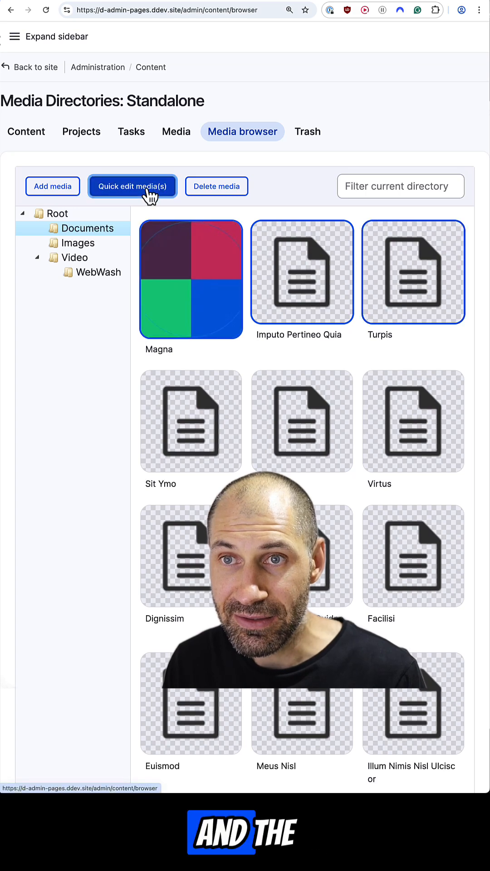
mouse_move(272, 366)
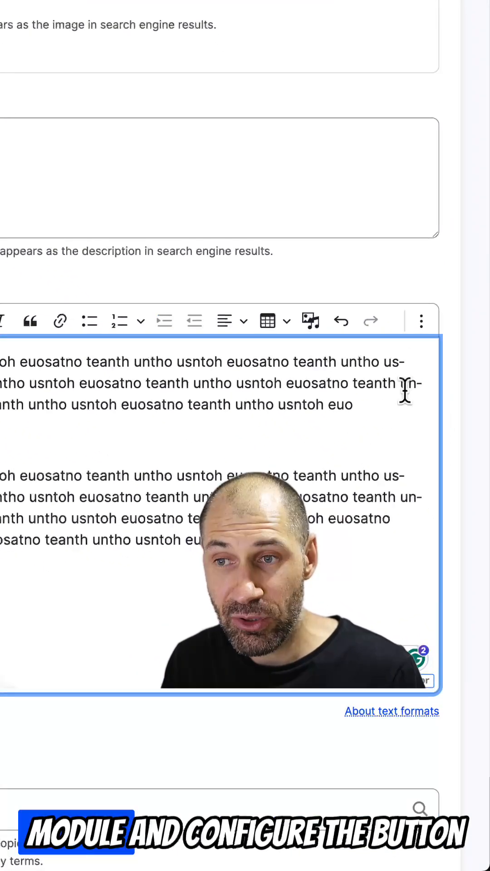
Step: Embed the Quibus Saepius Verto Volutpat image from Video › WebWash into the page Content via the editor's Media tool
left_click(420, 321)
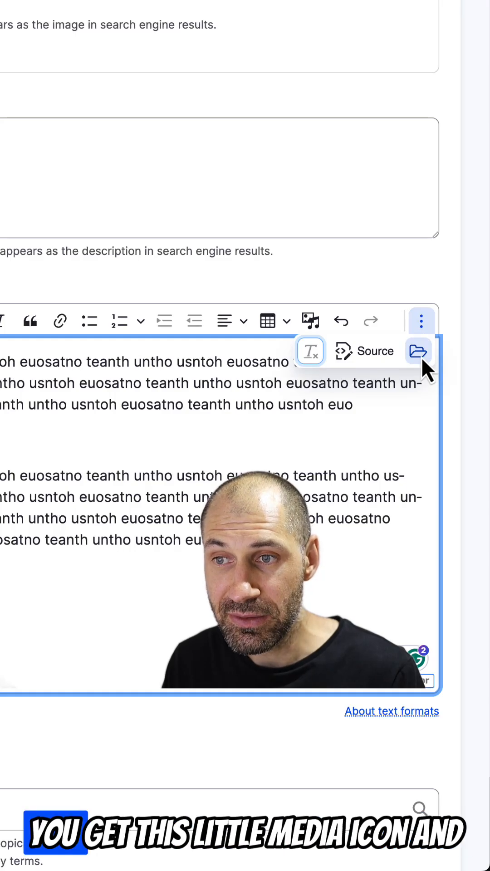
mouse_move(417, 351)
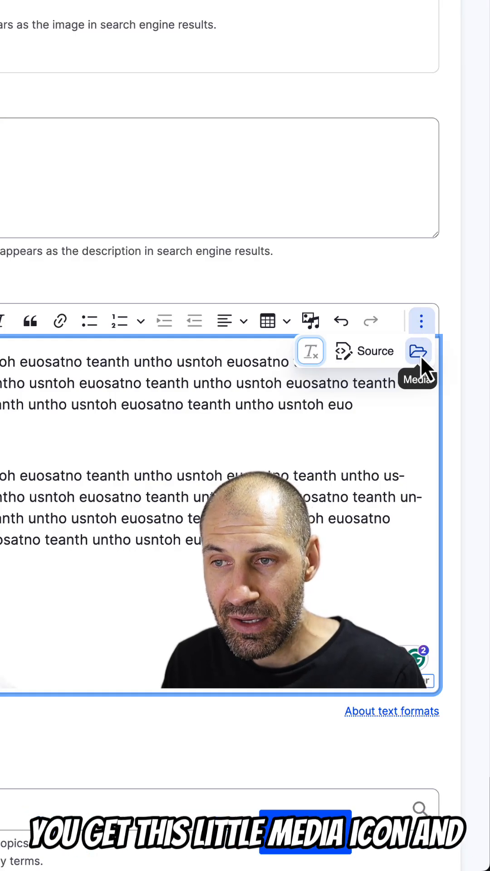
left_click(417, 350)
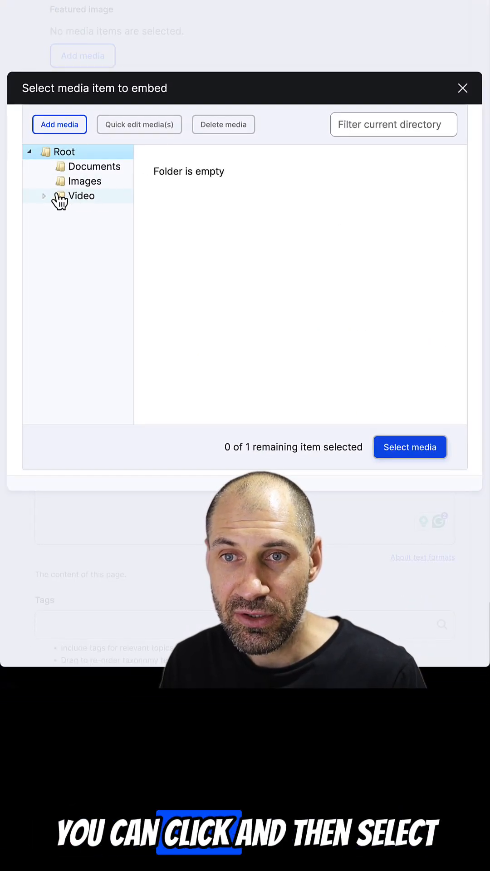
left_click(44, 196)
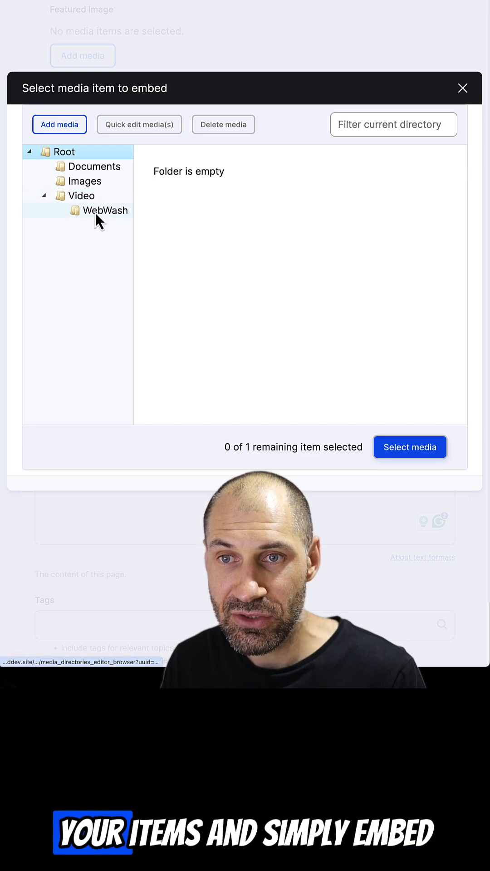
left_click(102, 209)
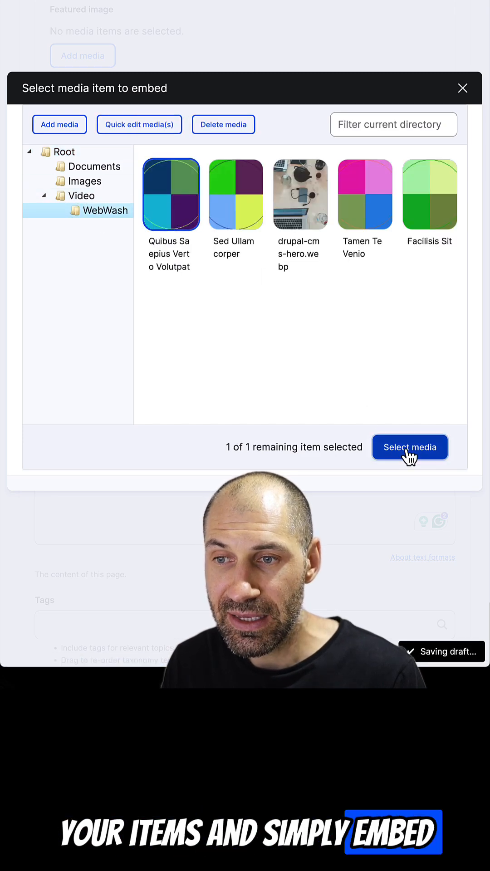
left_click(411, 447)
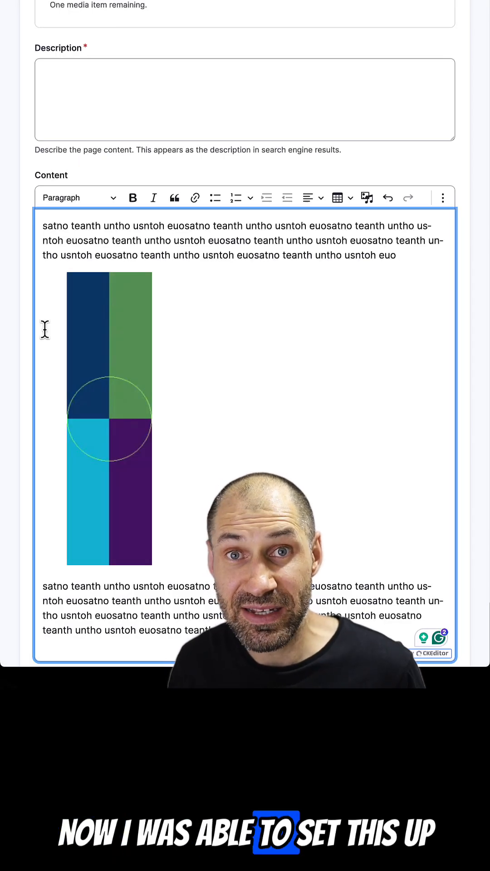